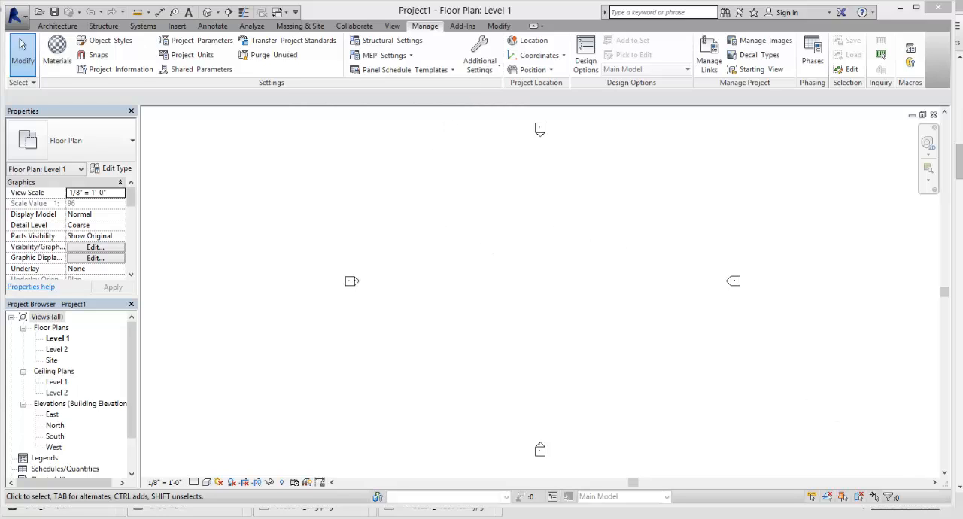
Show the Manage tab's Additional Settings list of line styles, weights and patterns
{"action": "left_click", "coordinate": [51, 26]}
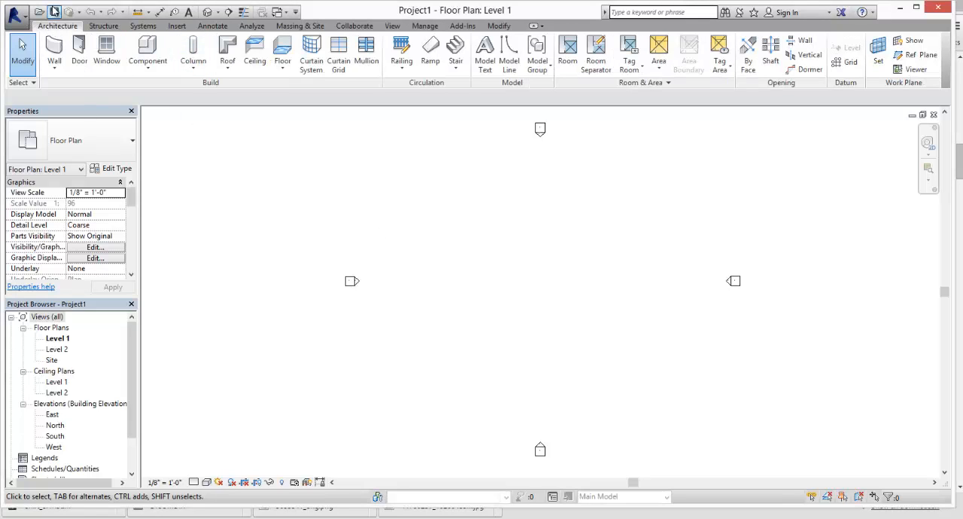
{"action": "left_click", "coordinate": [425, 24]}
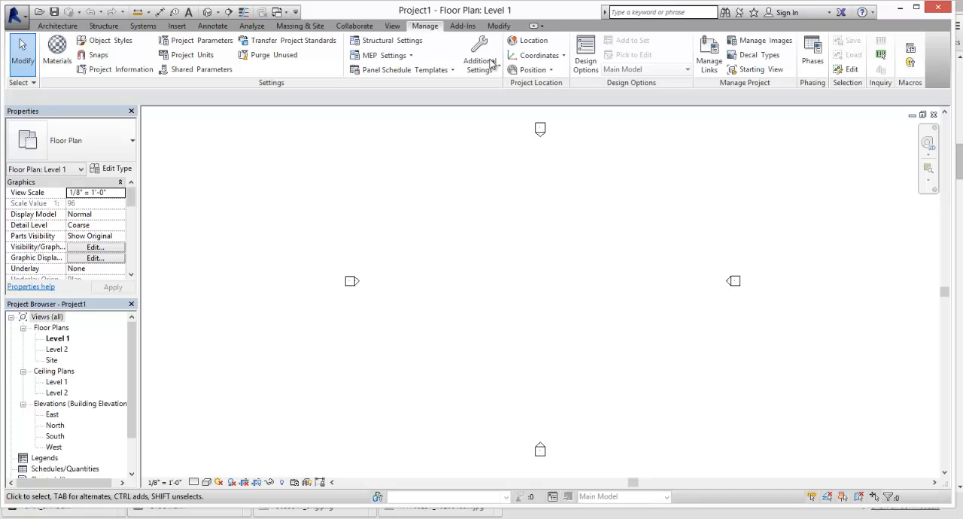
{"action": "left_click", "coordinate": [478, 57]}
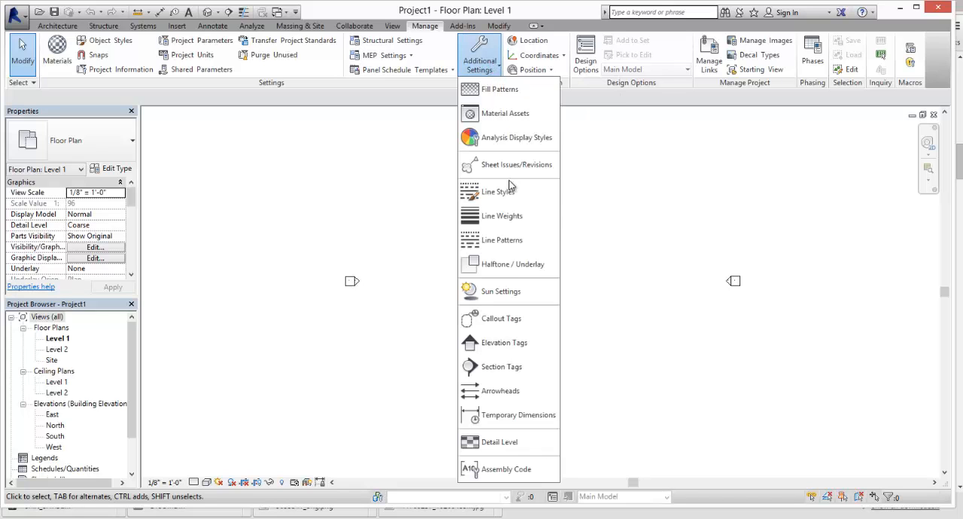
{"action": "mouse_move", "coordinate": [504, 217]}
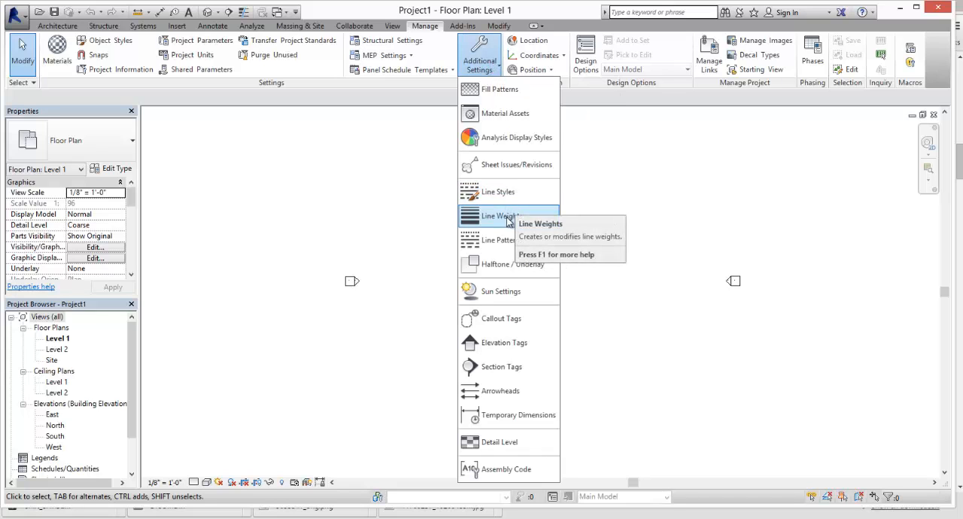
Bring up the Line Weights dialog with its model line weights table
{"action": "left_click", "coordinate": [497, 217]}
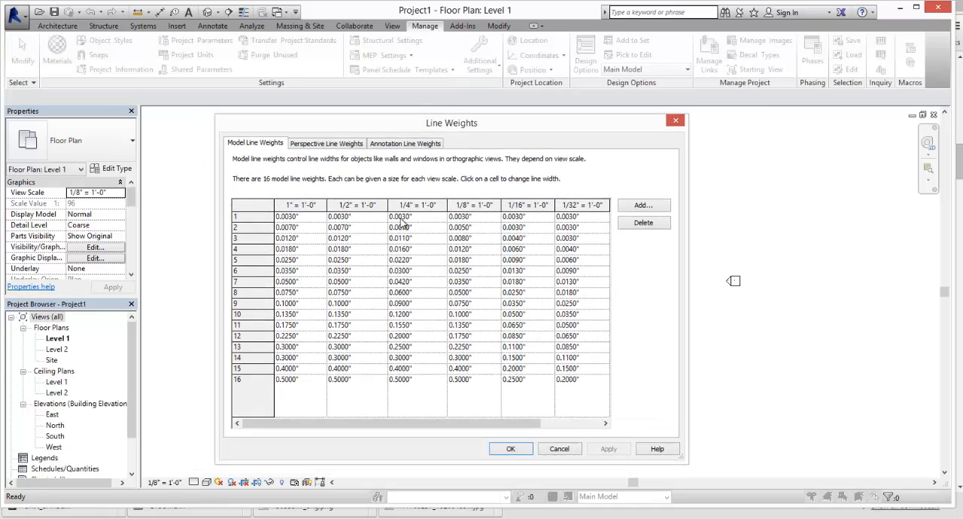
{"action": "mouse_move", "coordinate": [311, 194]}
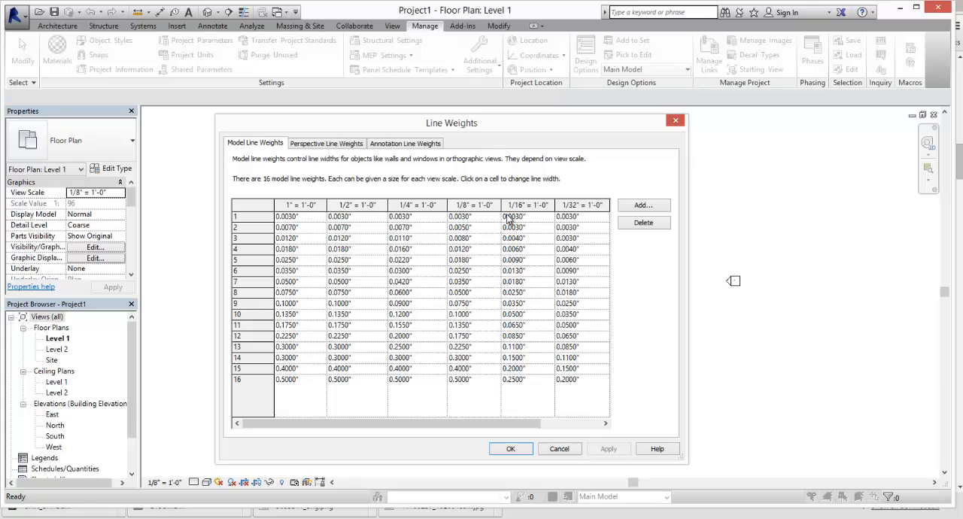
Add a 3" = 1'-0" scale column to the model line weights table
{"action": "left_click", "coordinate": [644, 205]}
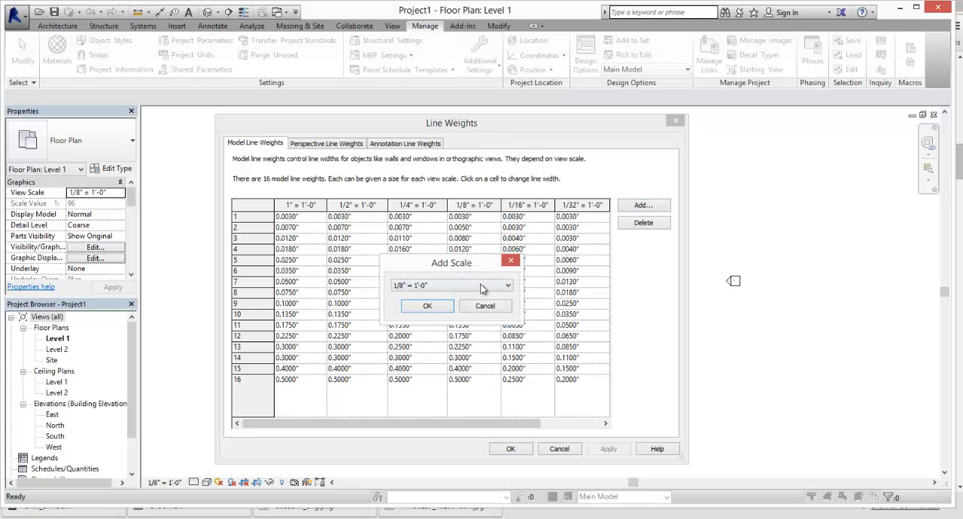
{"action": "left_click", "coordinate": [502, 286]}
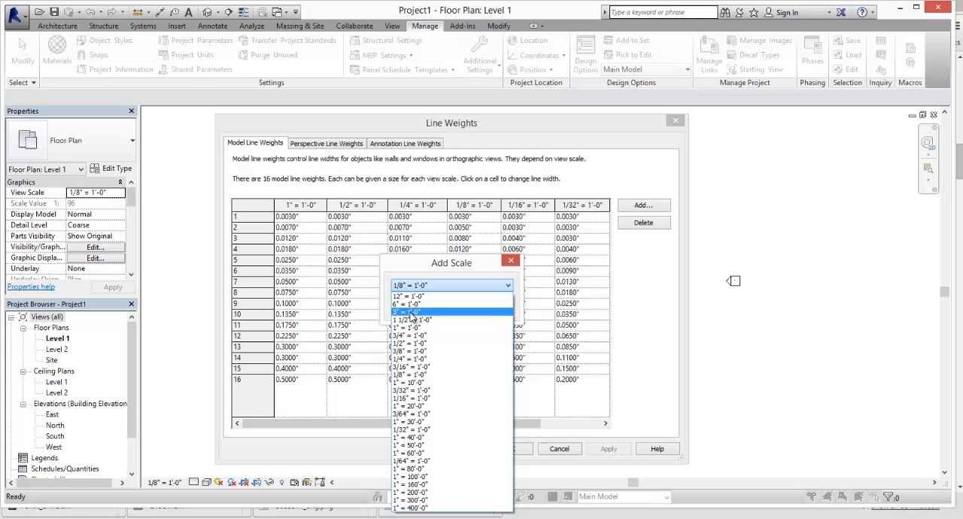
{"action": "left_click", "coordinate": [414, 312]}
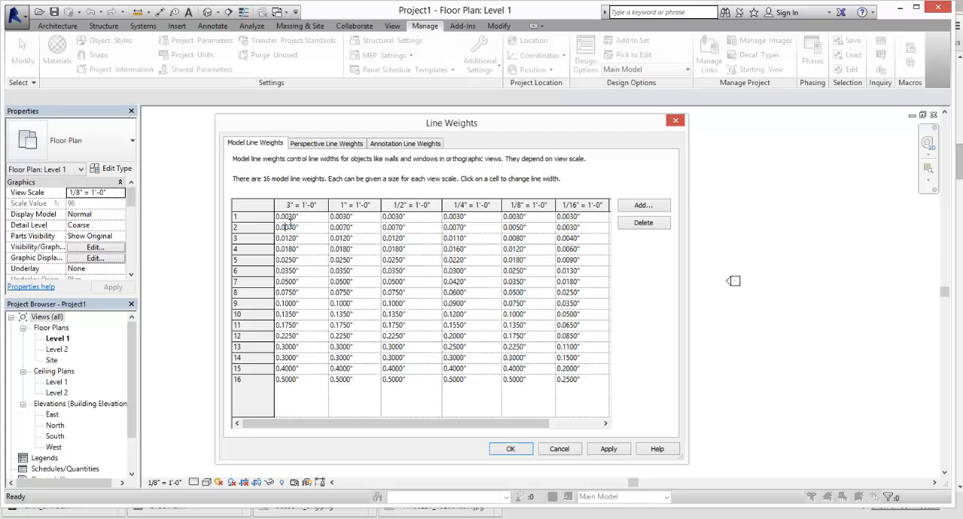
Enter .000 as the first line weight of the new 3" = 1'-0" column
{"action": "left_click", "coordinate": [298, 217]}
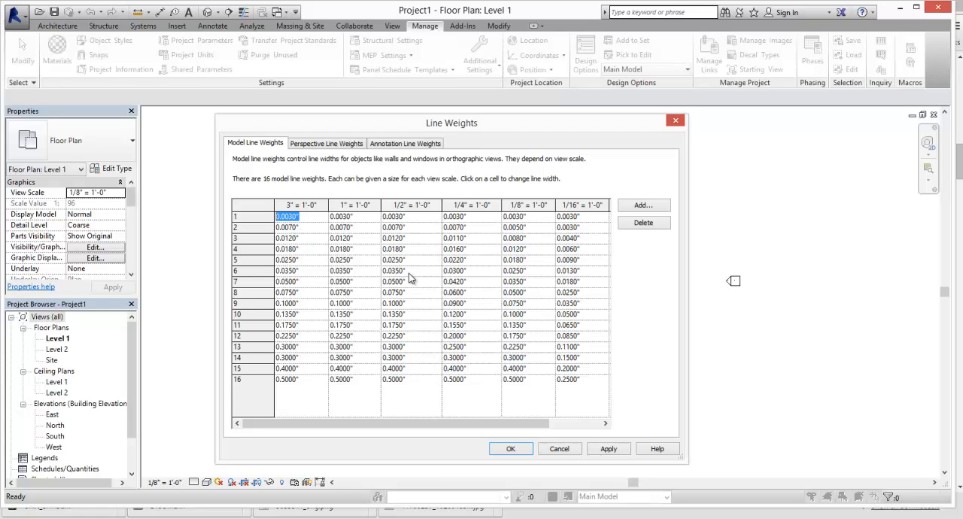
{"action": "type", "text": ".000"}
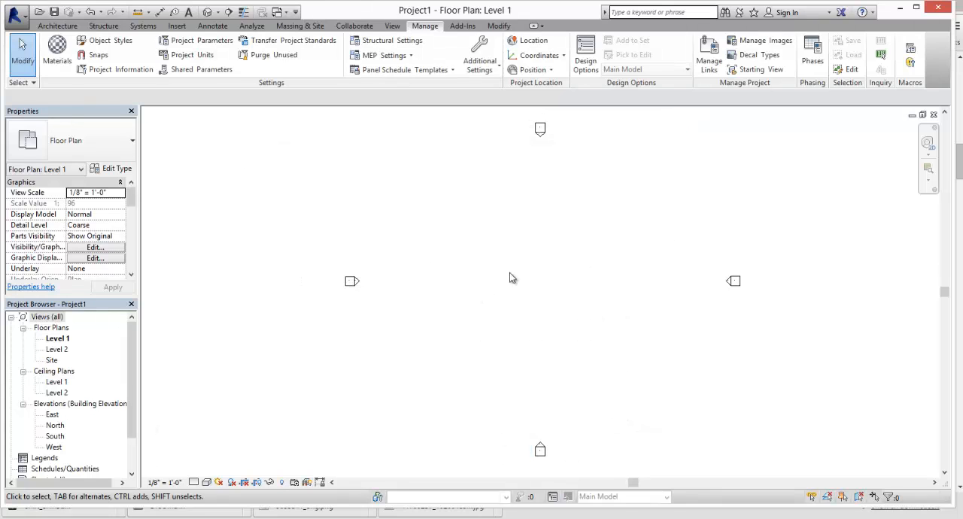
{"action": "mouse_move", "coordinate": [115, 235]}
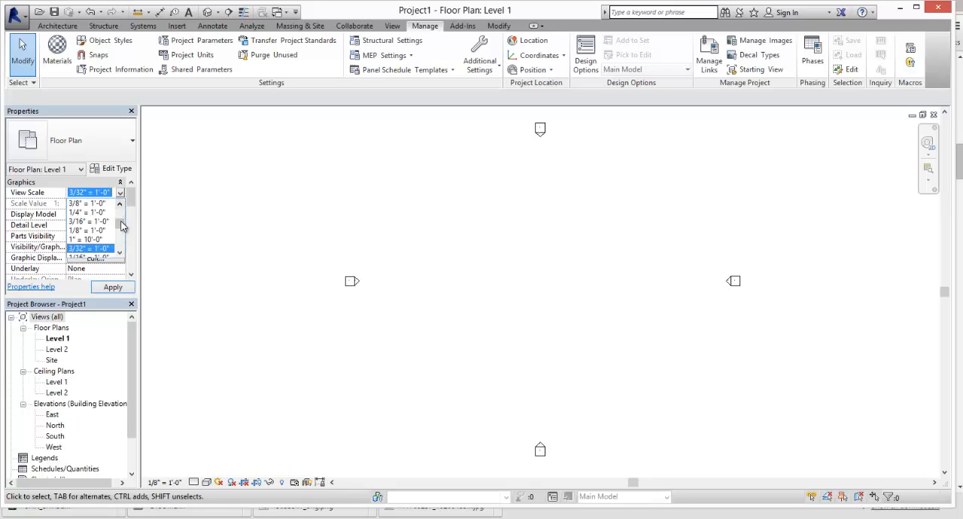
Set Level 1's floor plan View Scale to 3" = 1'-0" in Properties
{"action": "left_click", "coordinate": [88, 239]}
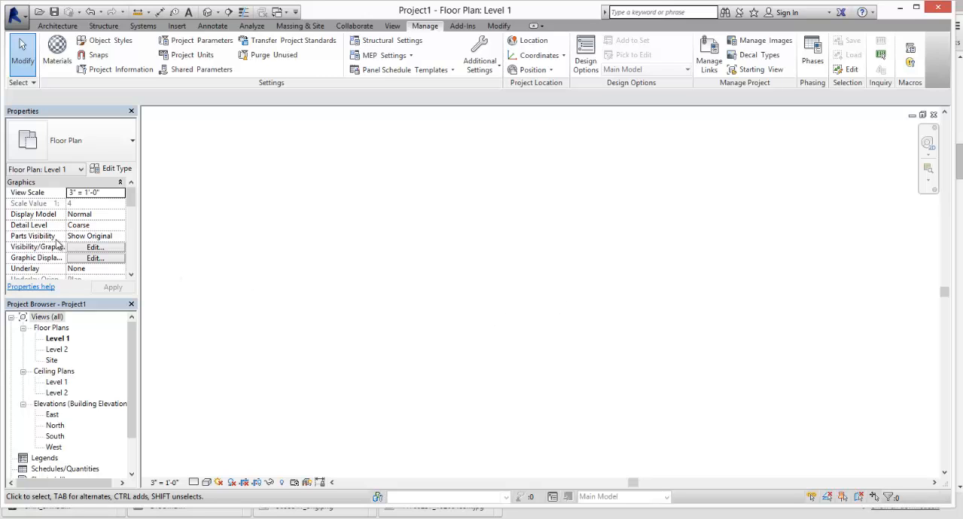
{"action": "scroll", "scroll_direction": "down", "scroll_amount": 3}
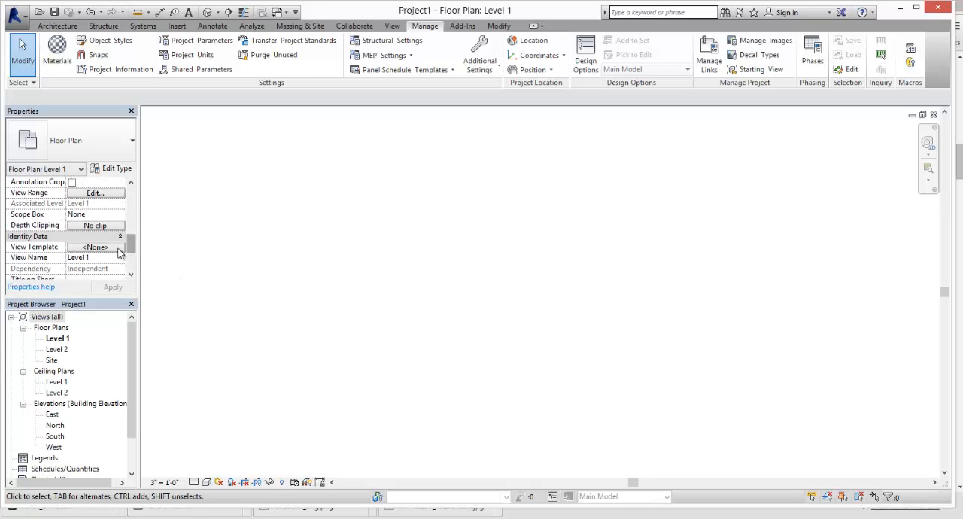
Give the Architectural Plan view template a 3" = 1'-0" scale and show its model V/G overrides
{"action": "left_click", "coordinate": [95, 247]}
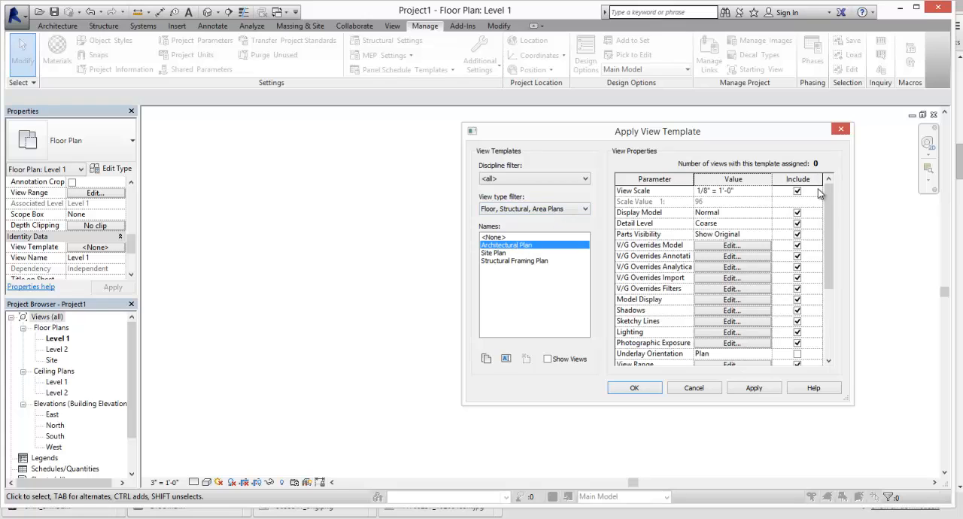
{"action": "left_click", "coordinate": [764, 190]}
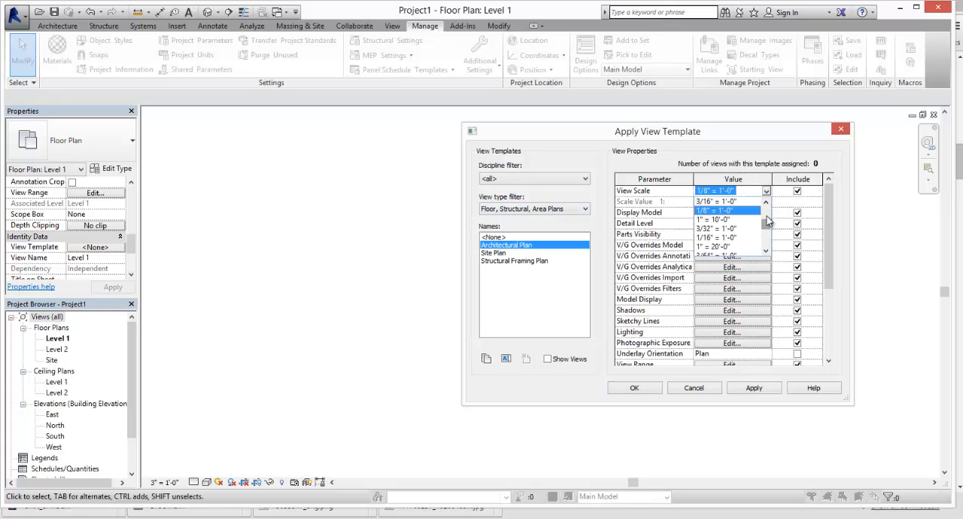
{"action": "left_click", "coordinate": [723, 244]}
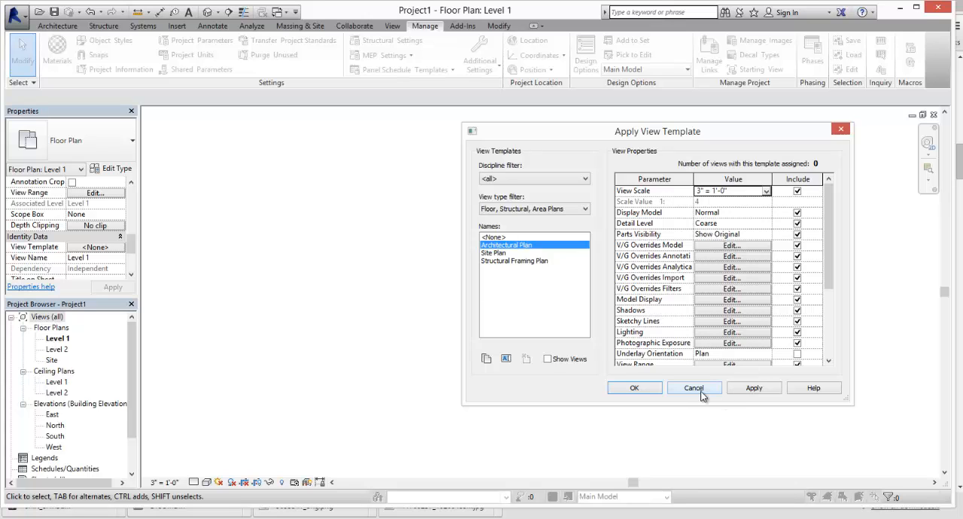
{"action": "left_click", "coordinate": [731, 243]}
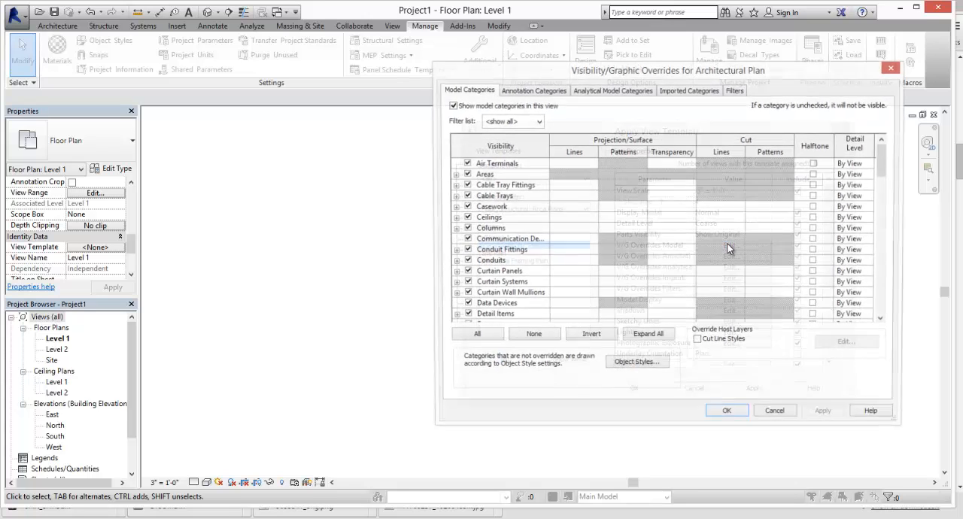
Show the projection line override box for the Cable Tray Fittings category
{"action": "left_click", "coordinate": [504, 185]}
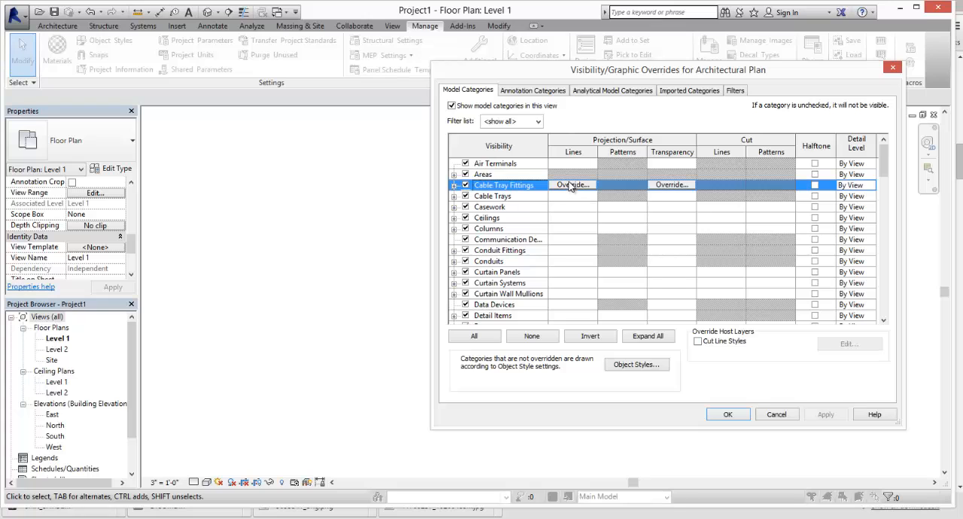
{"action": "left_click", "coordinate": [572, 185]}
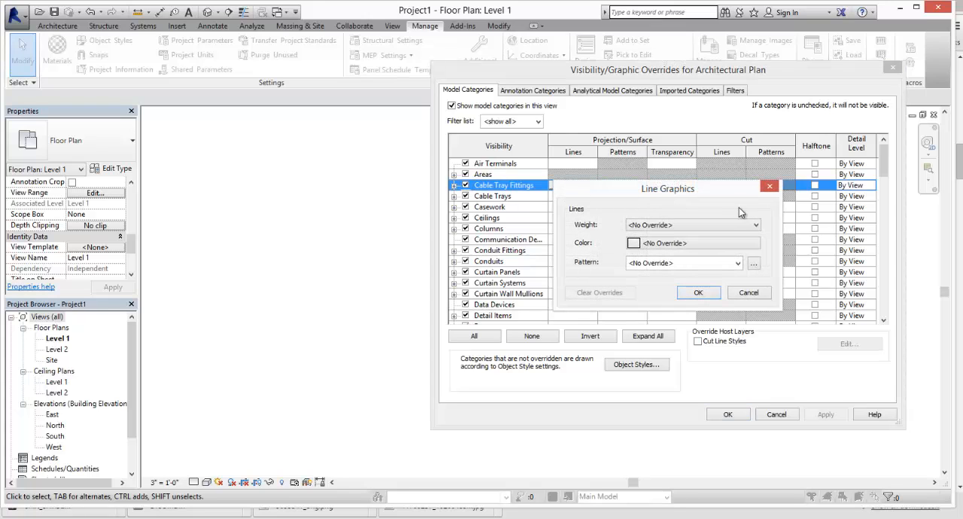